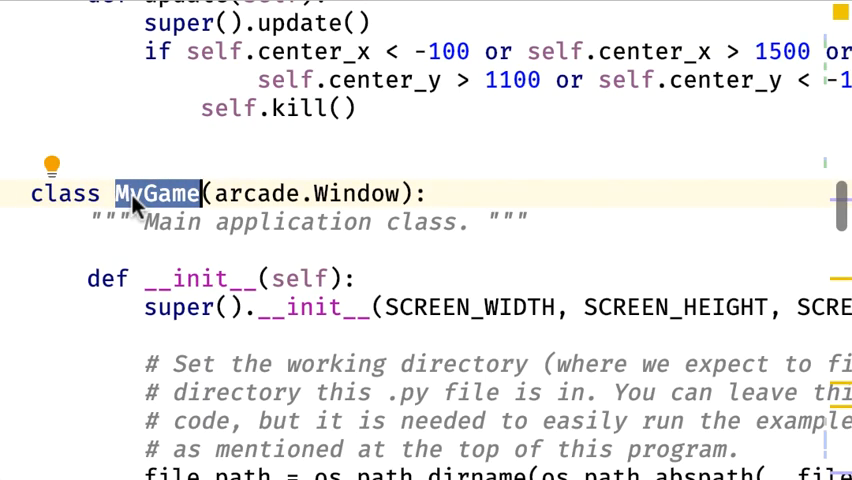
# Rename the MyGame class and all its usages to Smasher with Refactor Rename
pyautogui.write('Smasher')
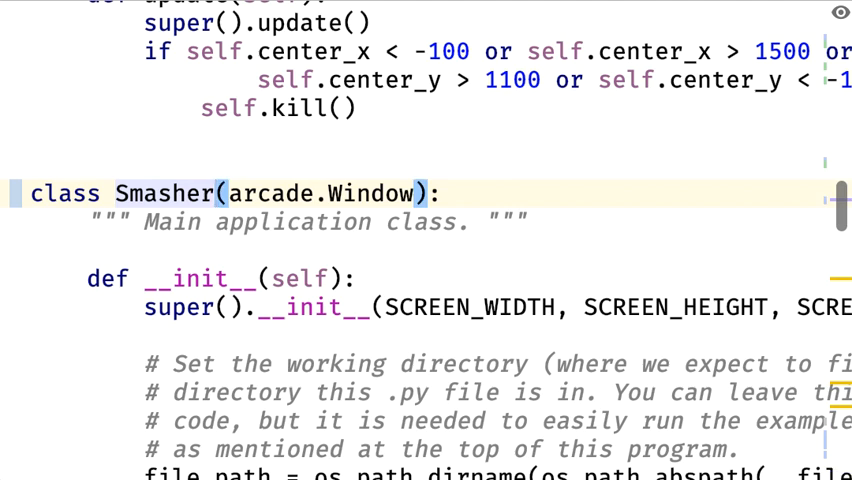
pyautogui.write('MyGame(a')
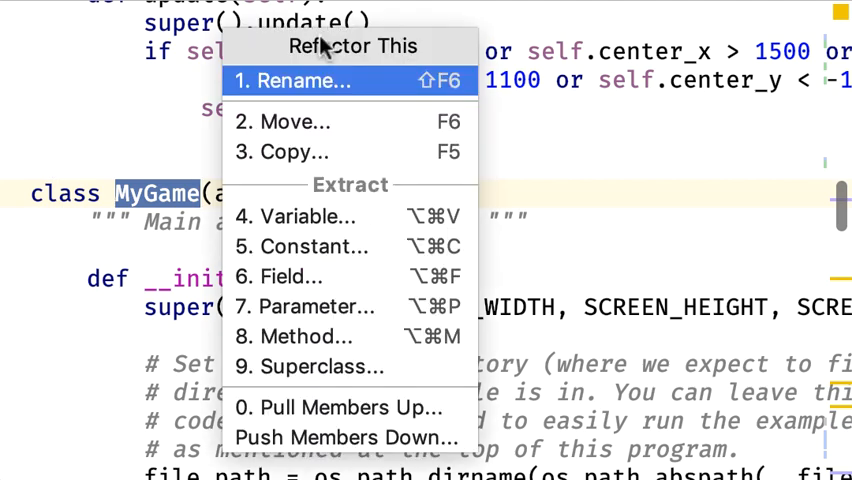
pyautogui.click(300, 81)
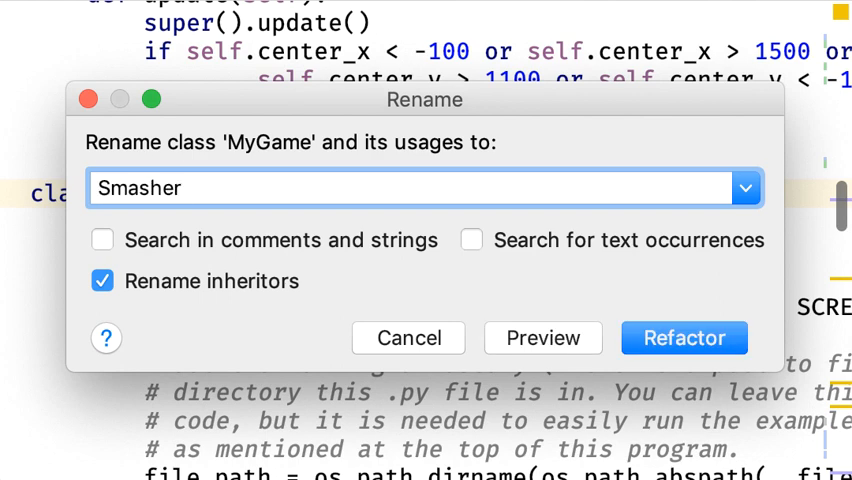
pyautogui.click(684, 337)
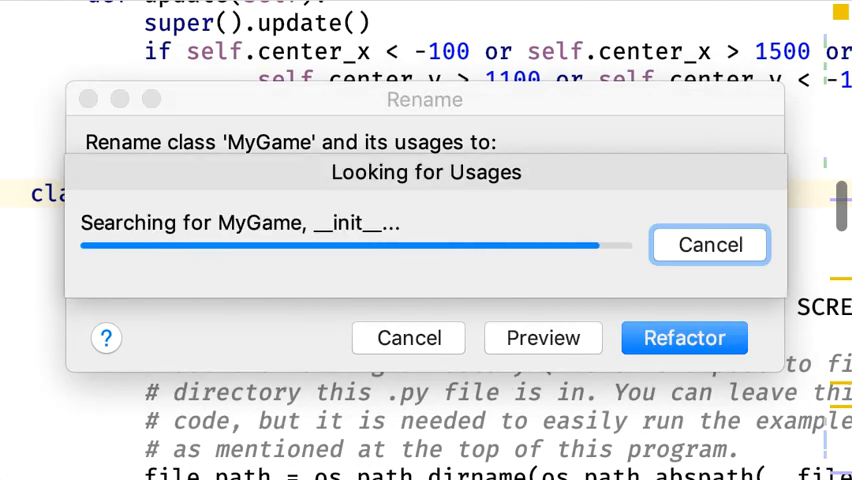
pyautogui.click(684, 337)
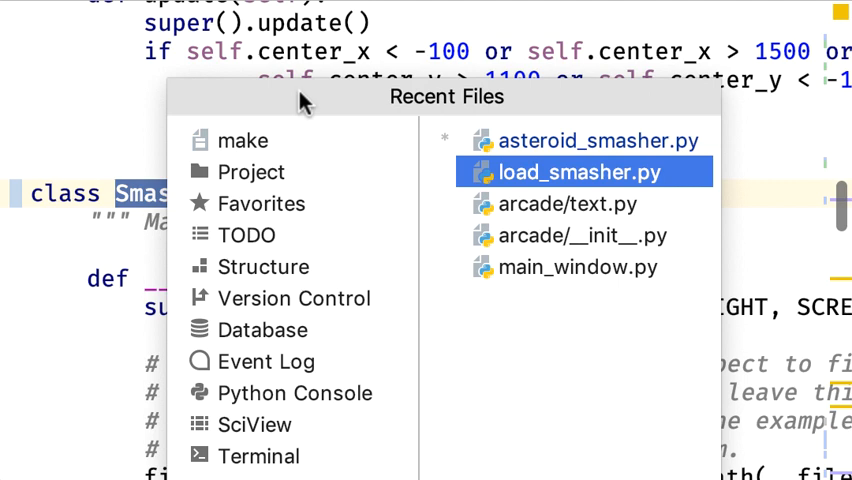
# Open load_smasher.py from Recent Files to check it imports and instantiates Smasher
pyautogui.click(571, 171)
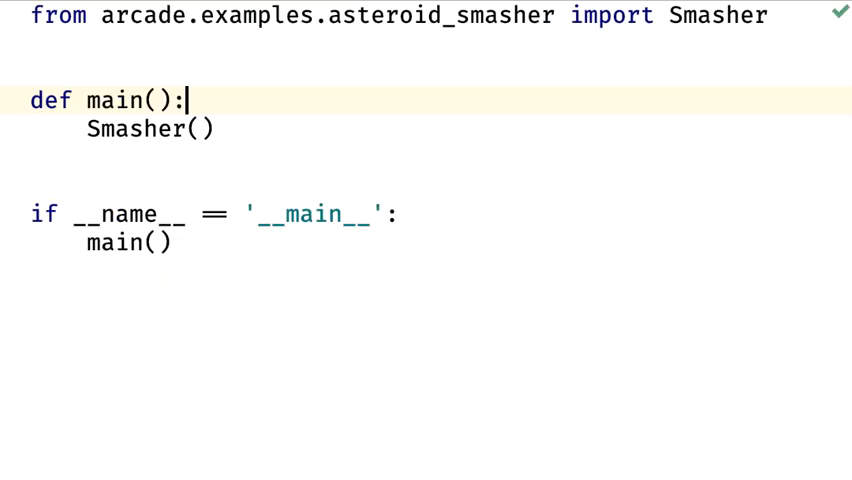